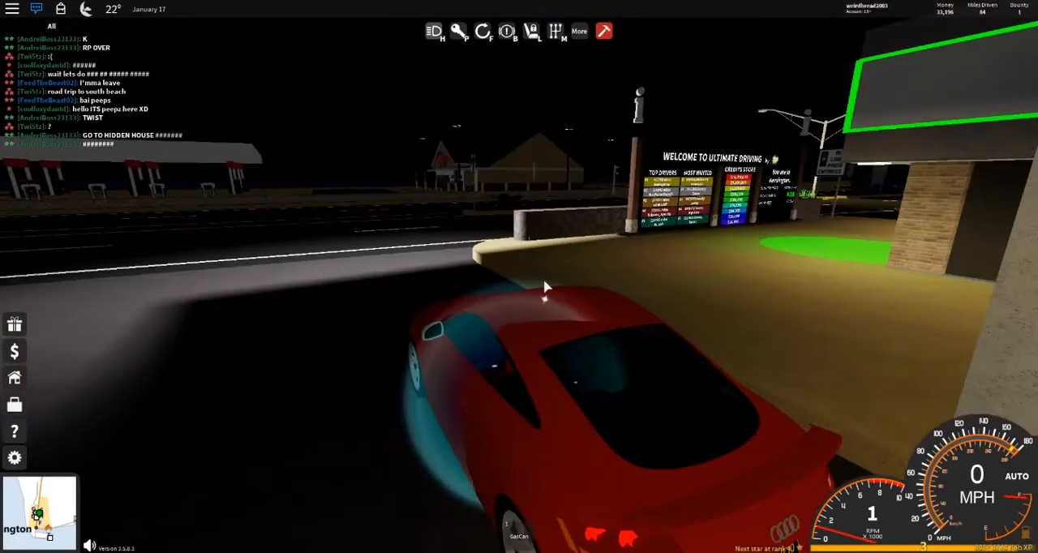
Step: Accelerate the red car out of the welcome area and down the main road to the Palm Shores intersection
key(w)
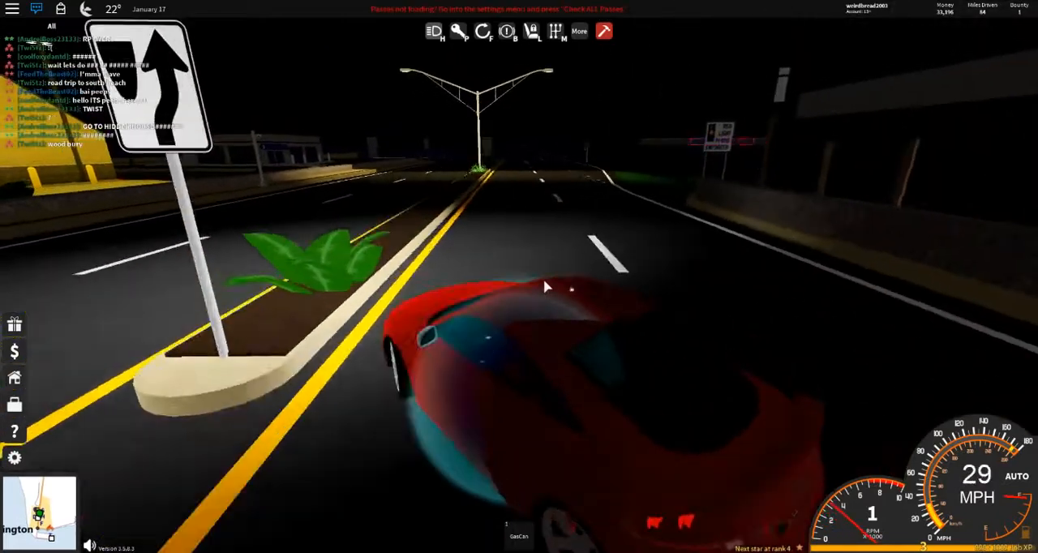
key(w)
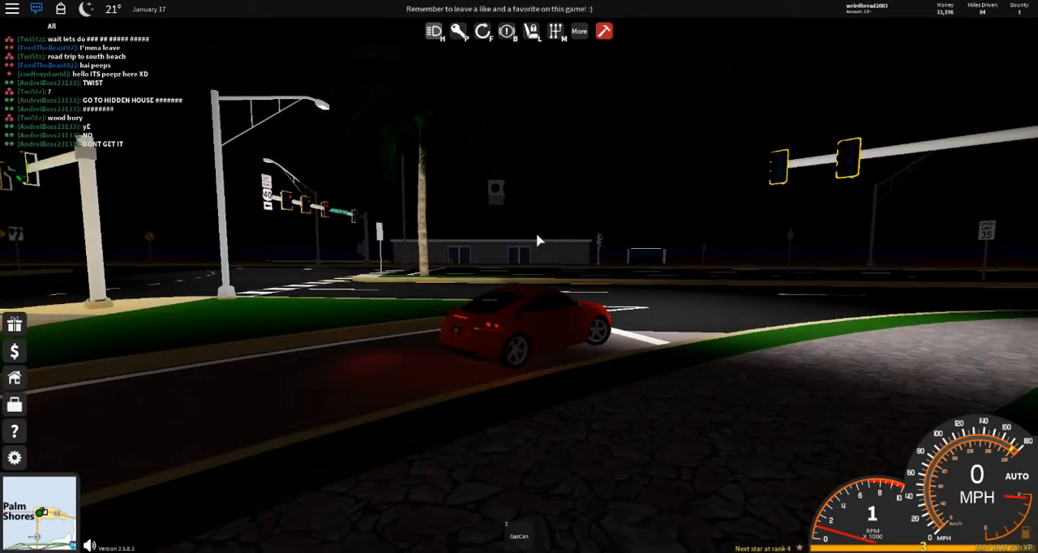
Step: Pull away from the intersection and continue past the crosswalk onto the dark curving two-lane road
key(w)
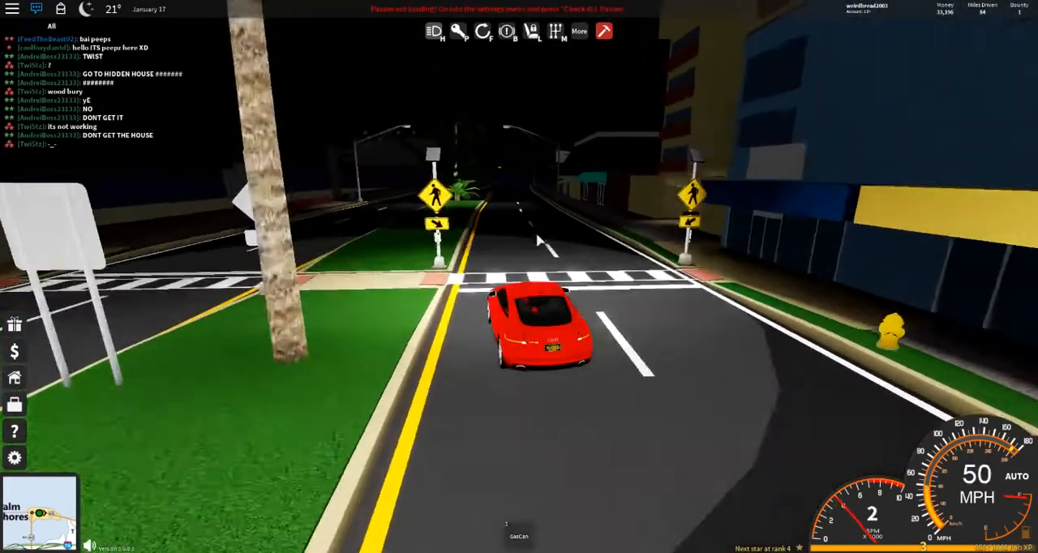
key(w)
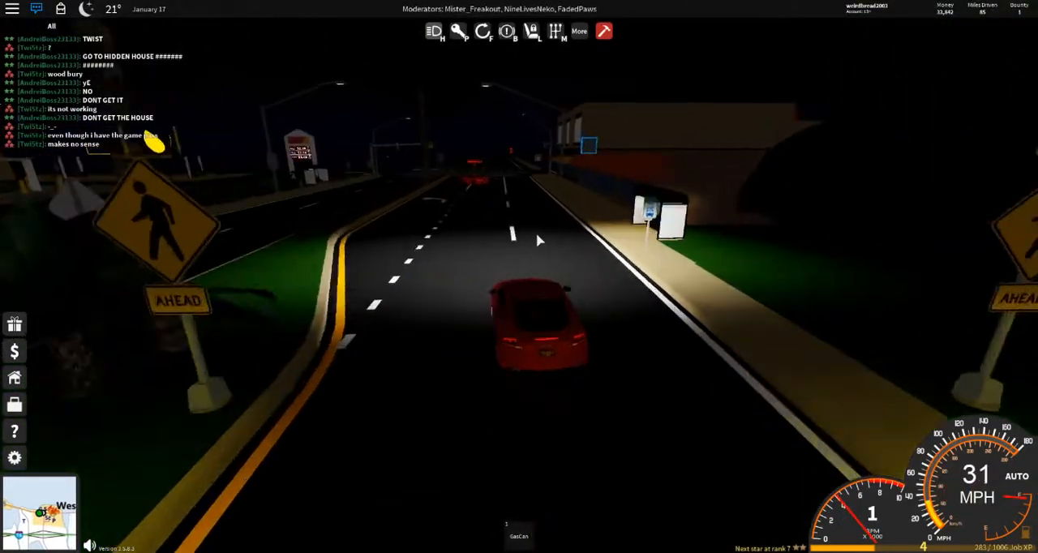
key(w)
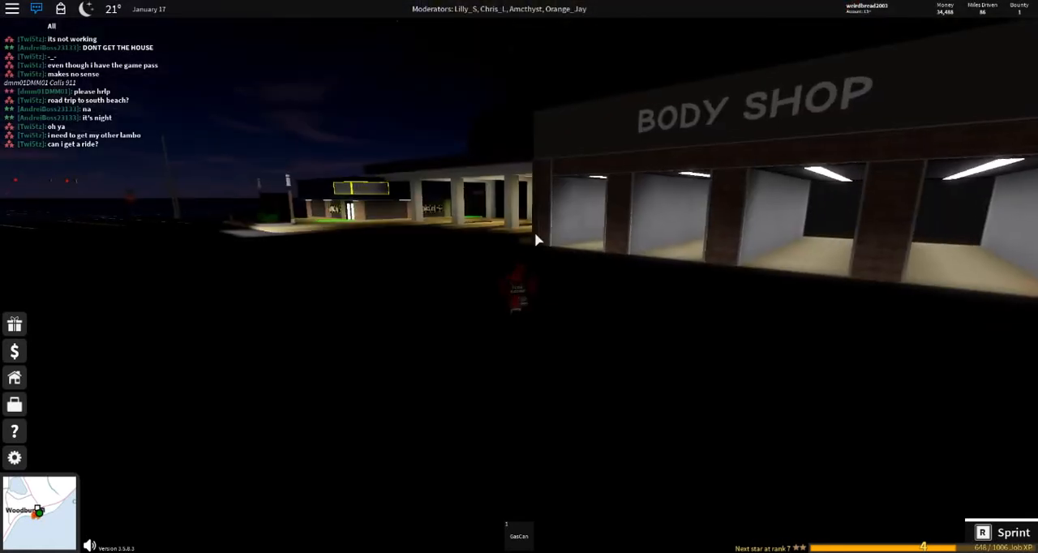
mouse_move(536, 240)
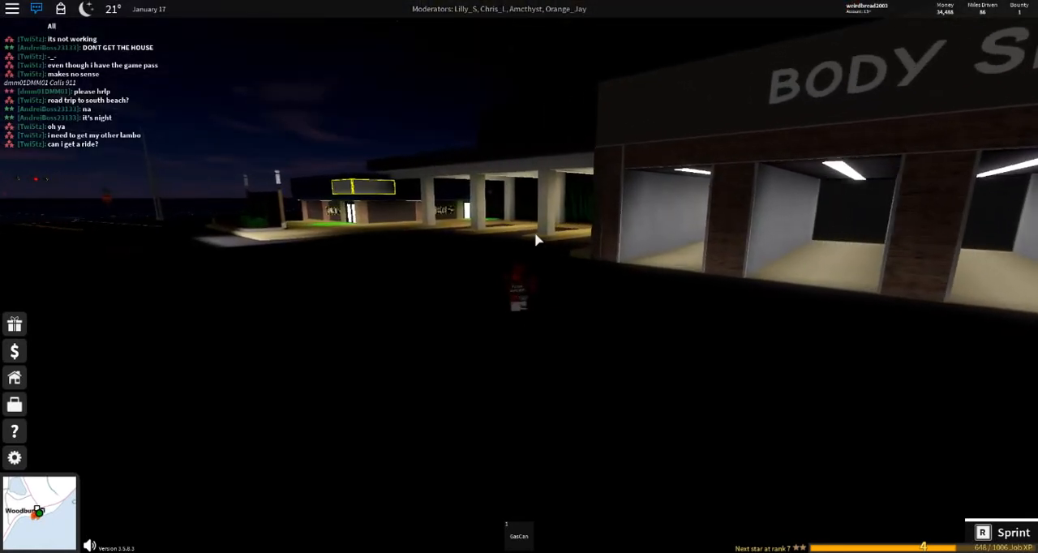